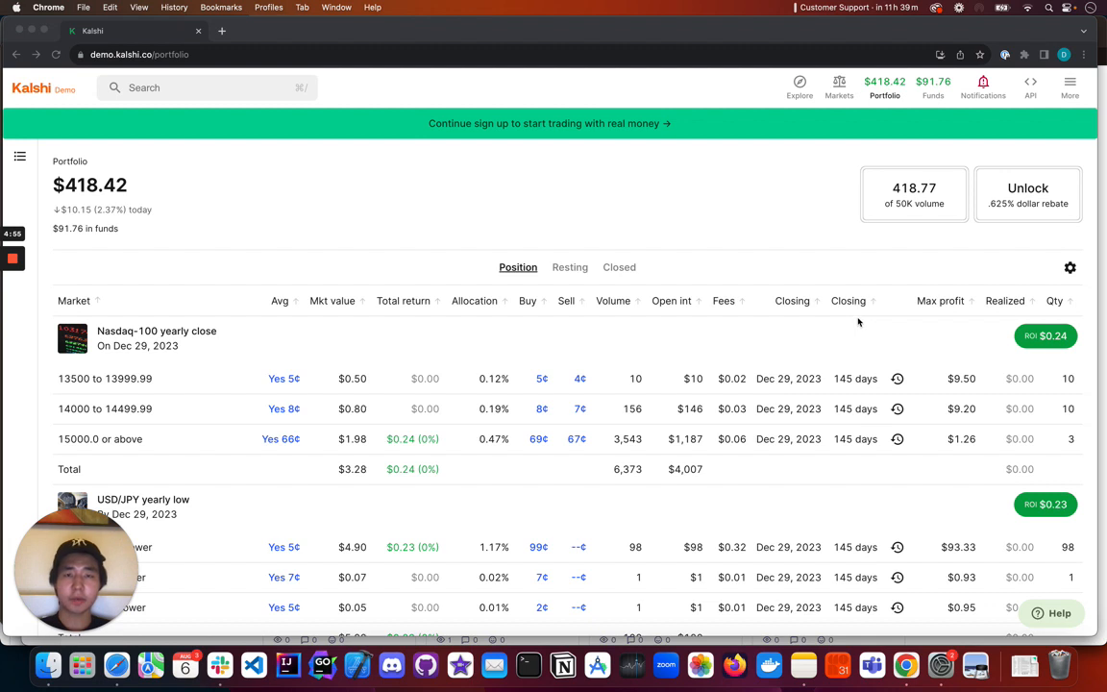
pyautogui.moveTo(872, 108)
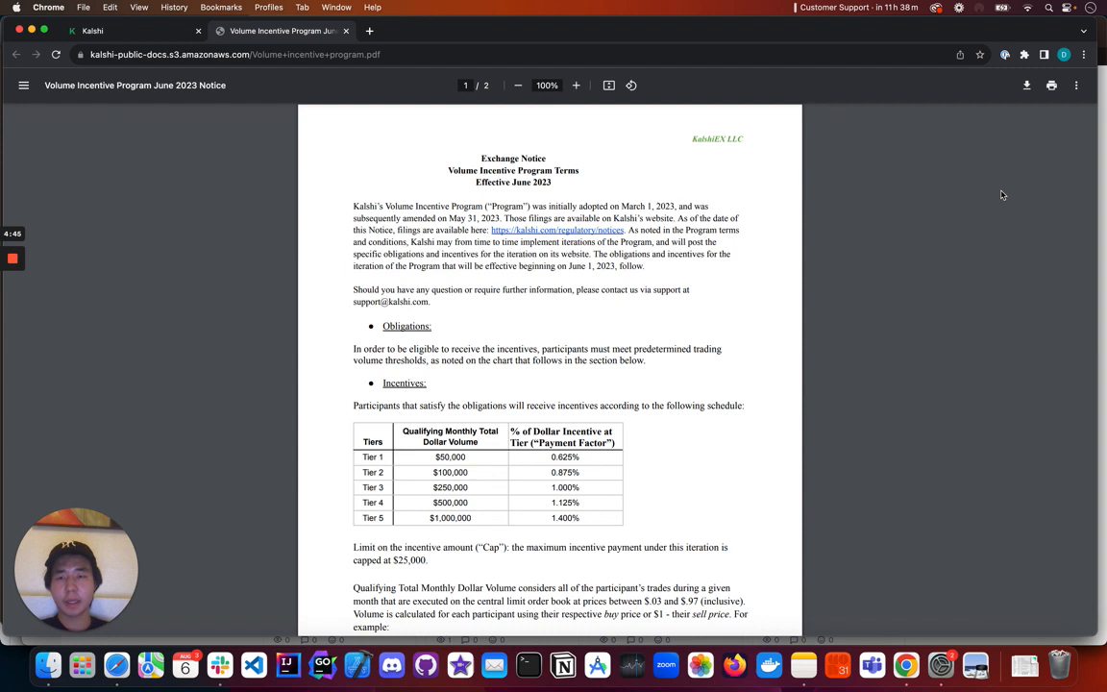
pyautogui.moveTo(930, 198)
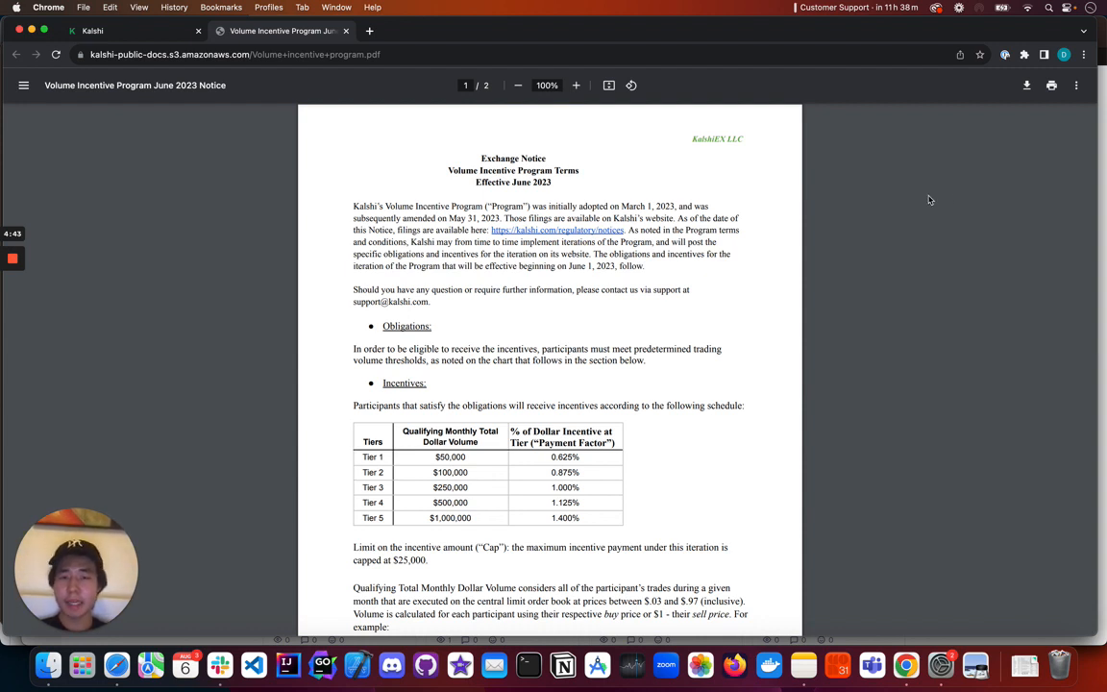
pyautogui.moveTo(921, 200)
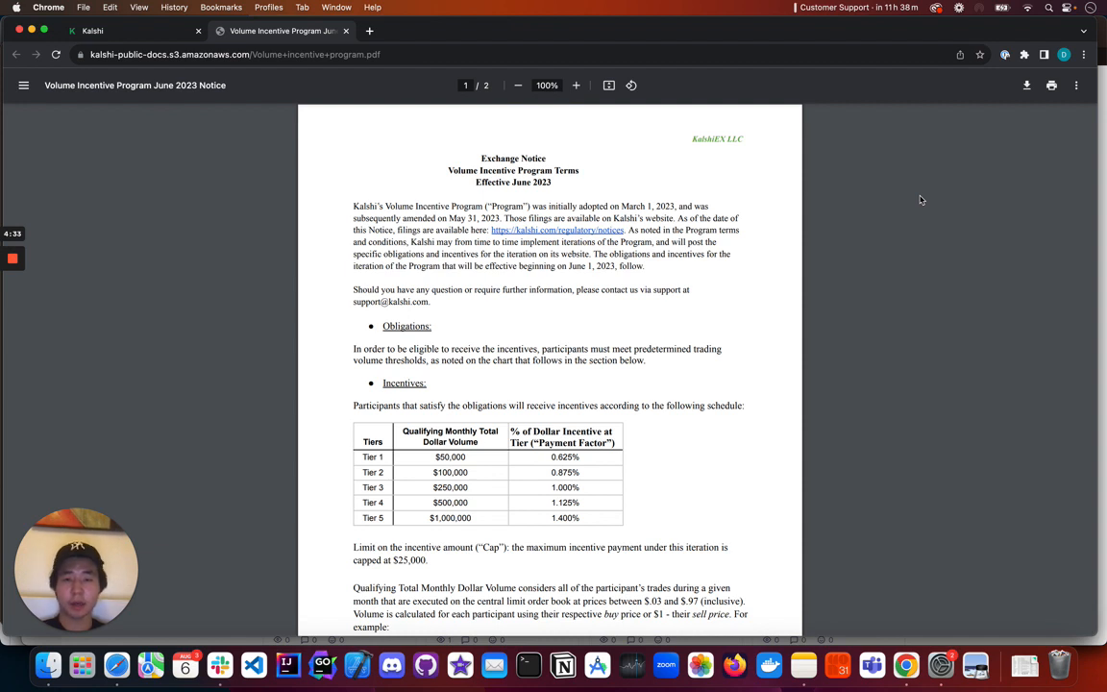
pyautogui.scroll(3)
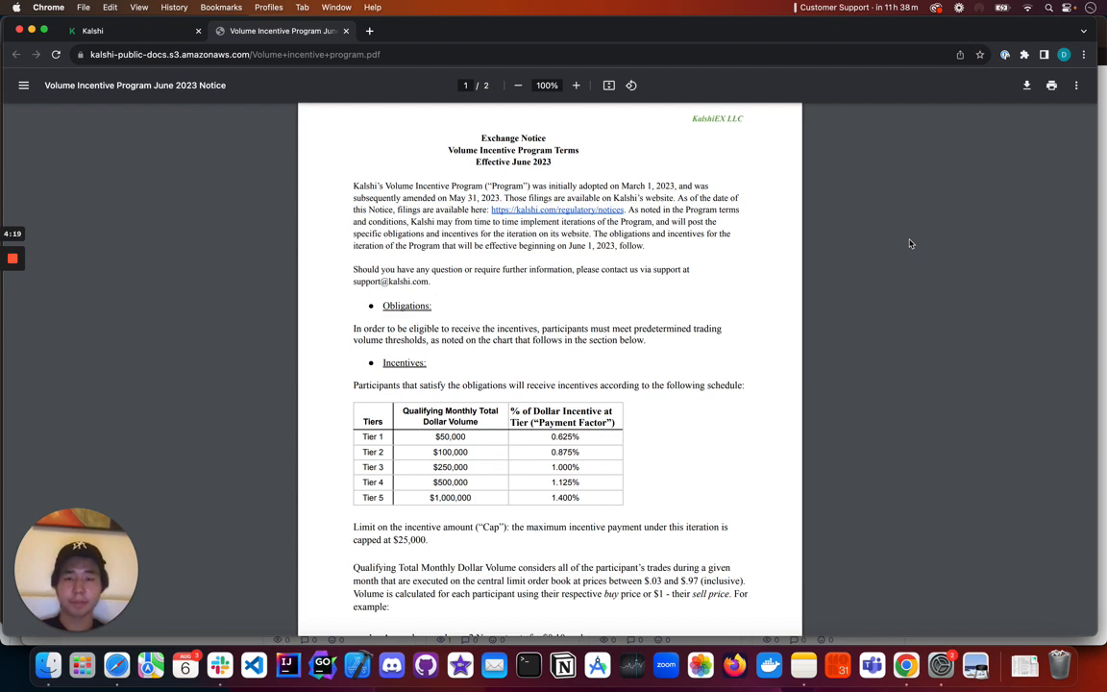
pyautogui.scroll(-3)
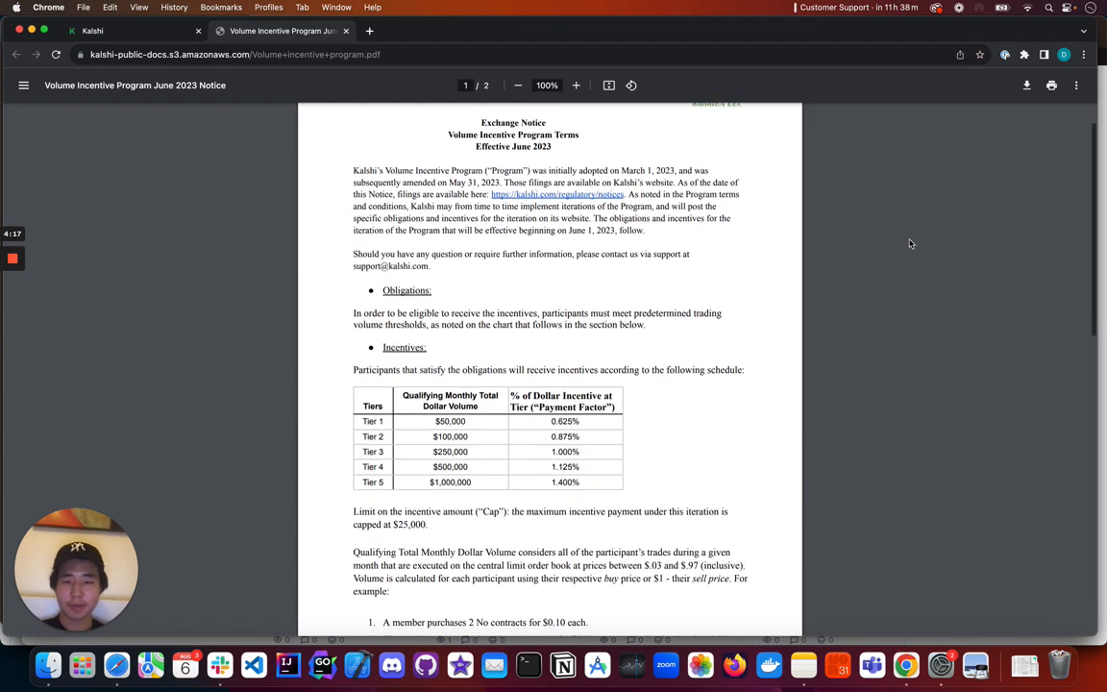
pyautogui.scroll(-3)
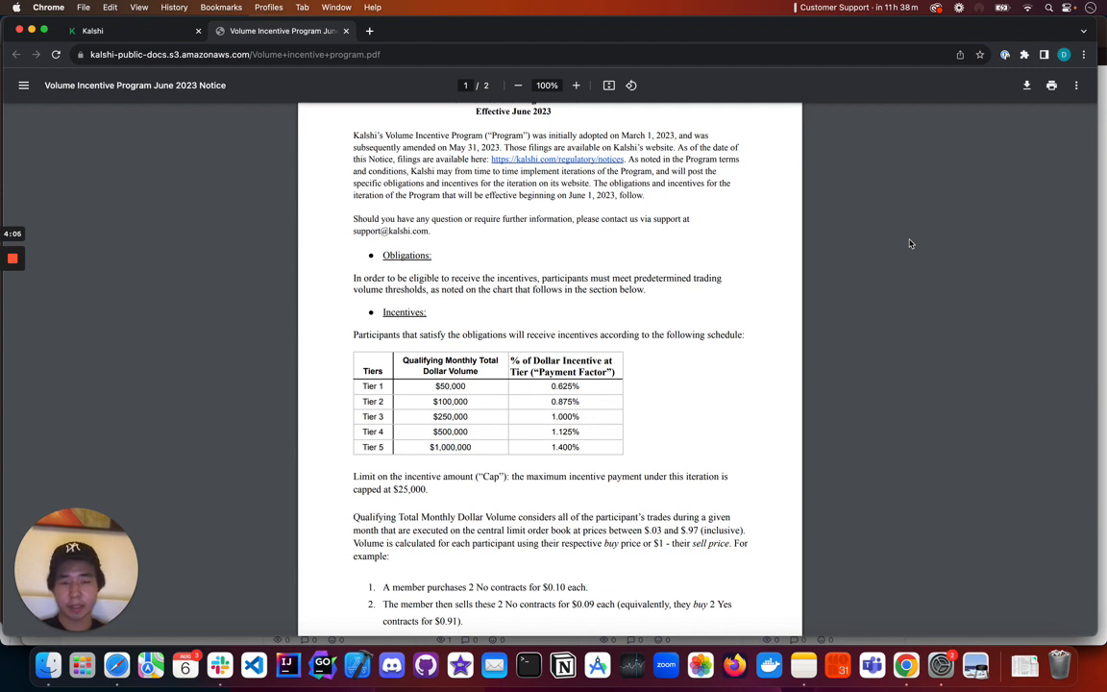
pyautogui.moveTo(888, 260)
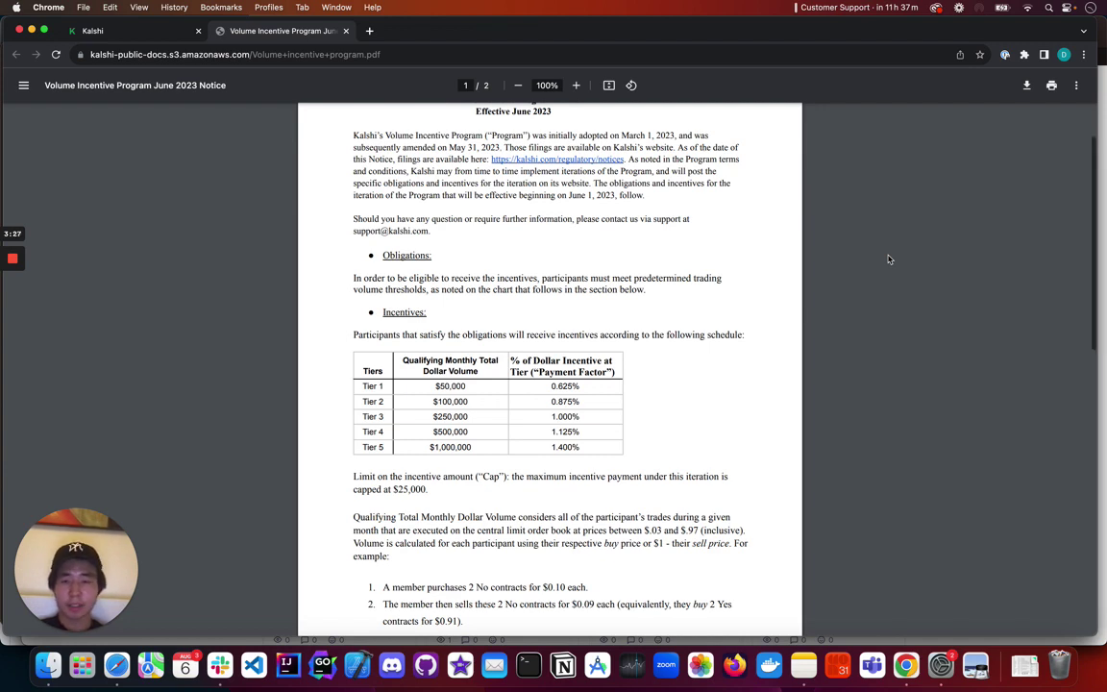
pyautogui.scroll(-3)
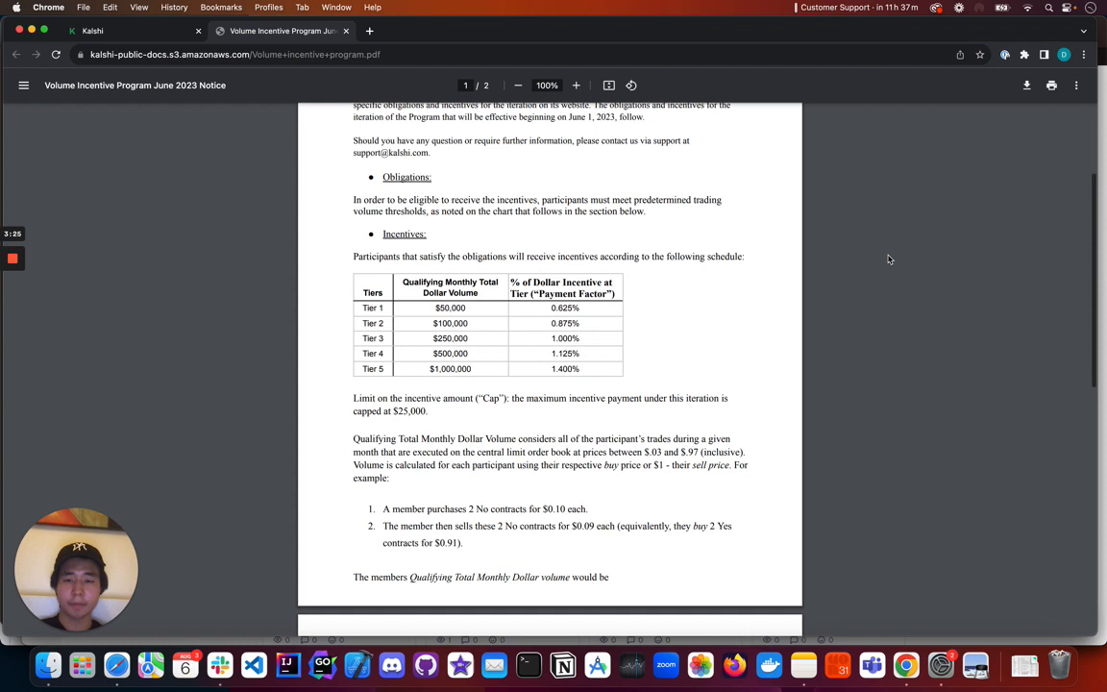
pyautogui.scroll(-3)
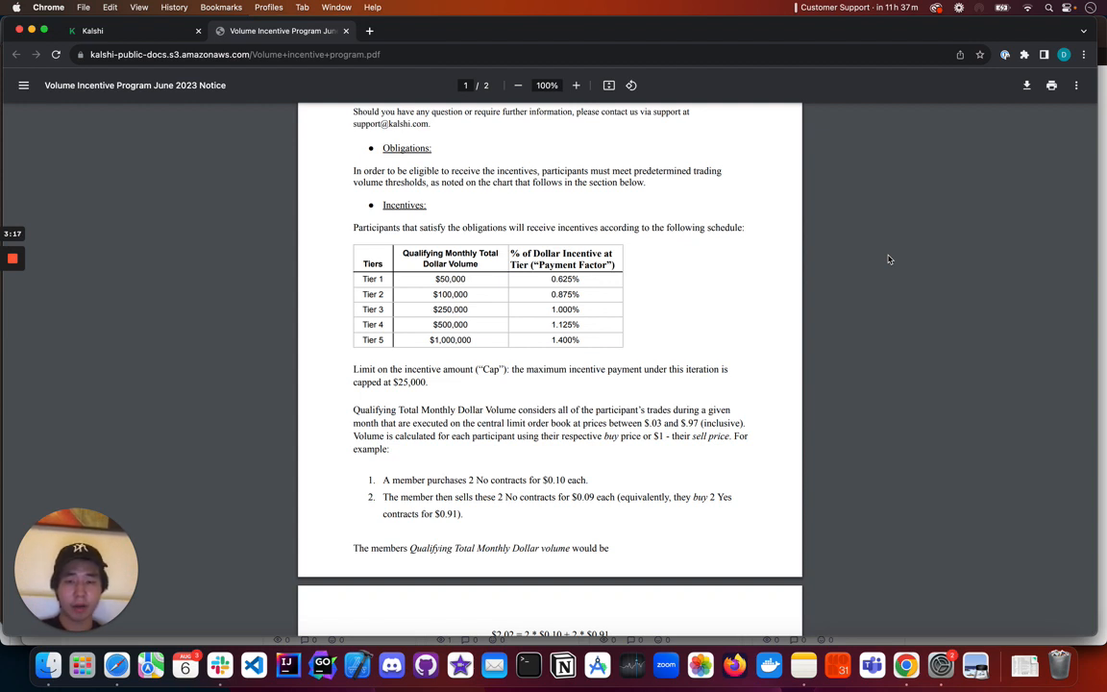
pyautogui.moveTo(893, 265)
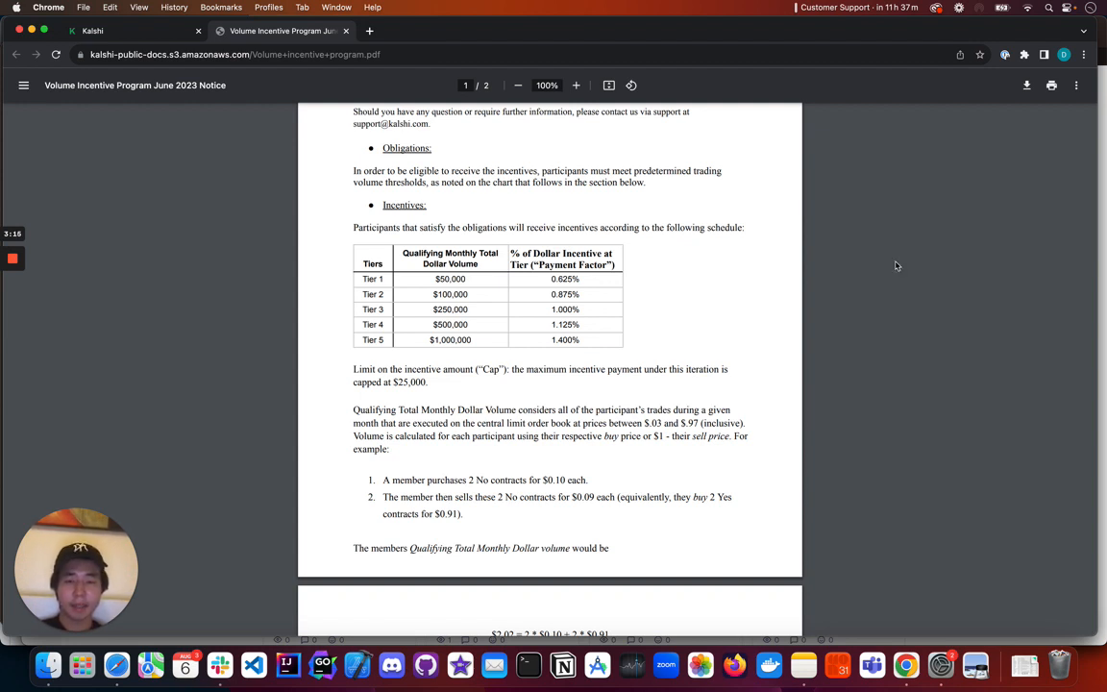
pyautogui.scroll(-3)
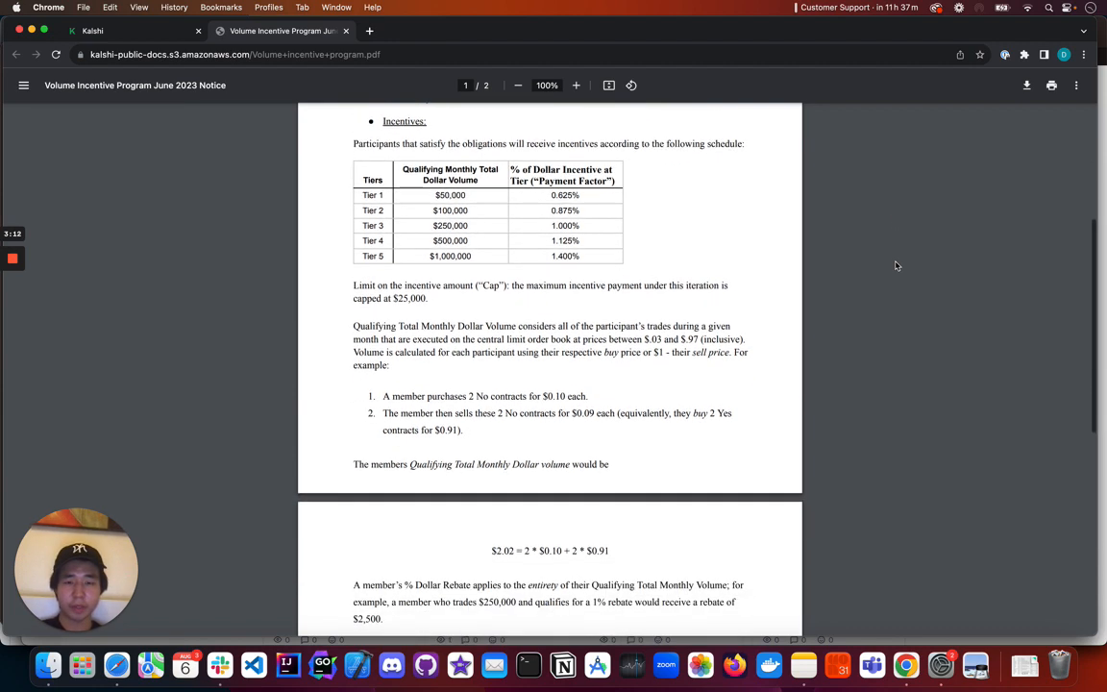
pyautogui.scroll(-3)
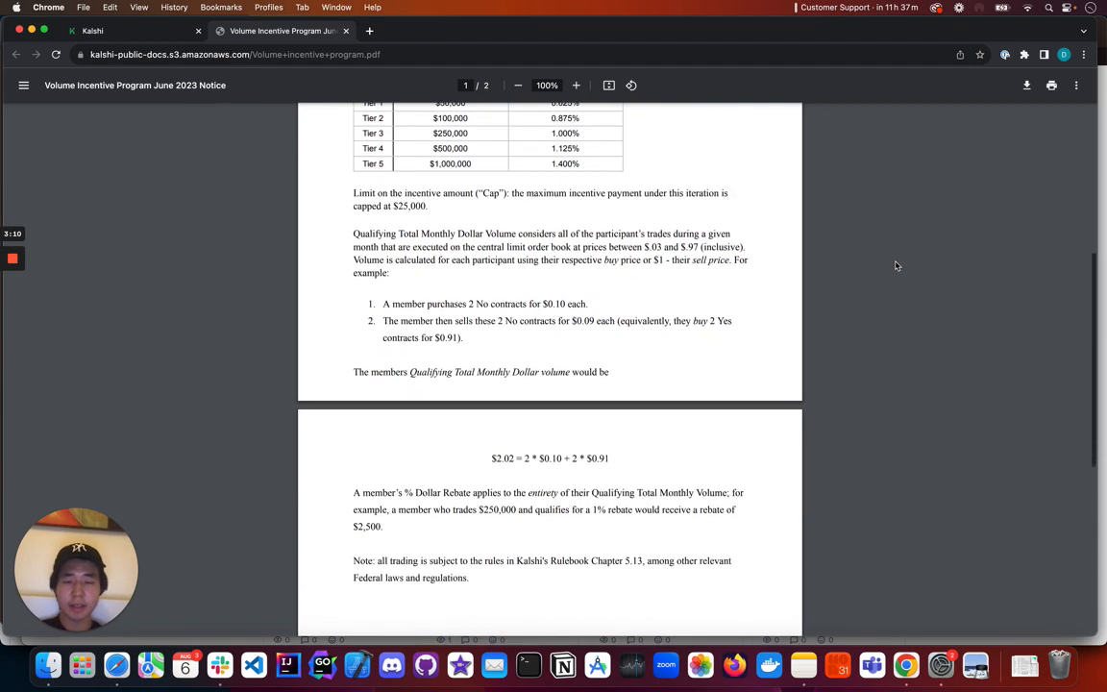
pyautogui.scroll(-3)
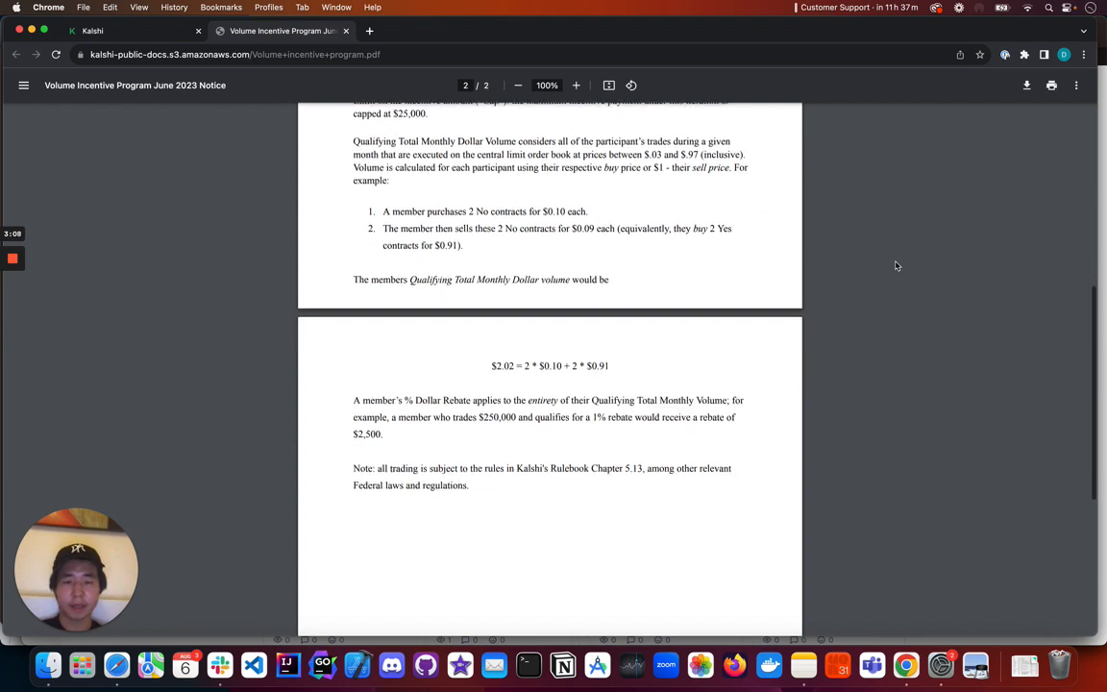
pyautogui.scroll(3)
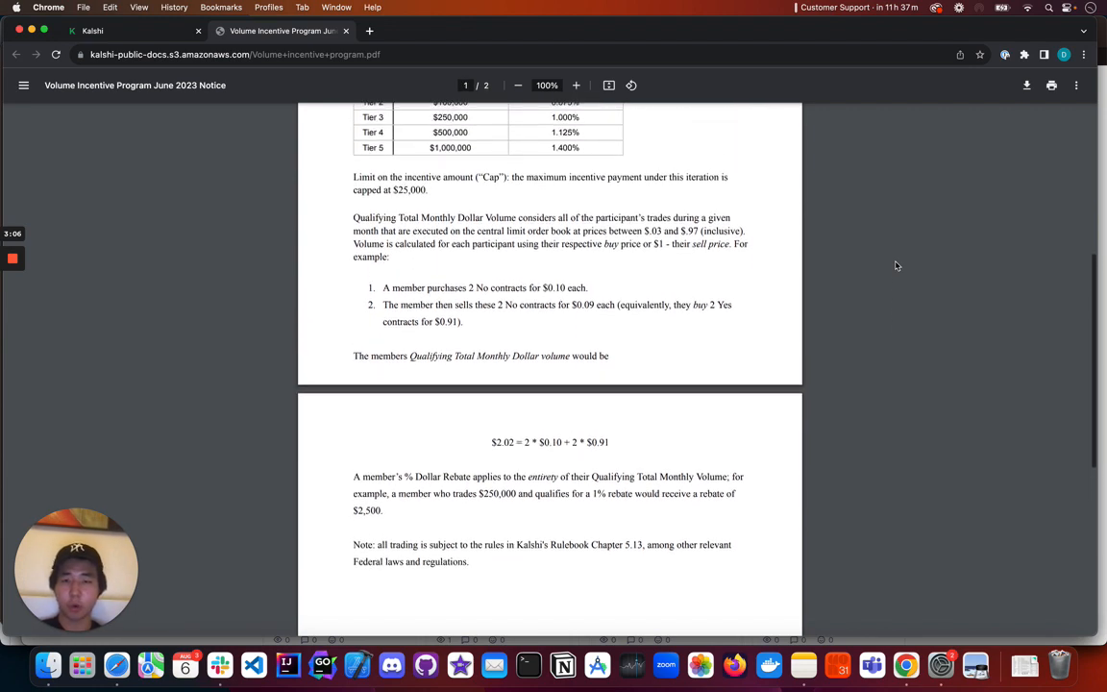
pyautogui.scroll(3)
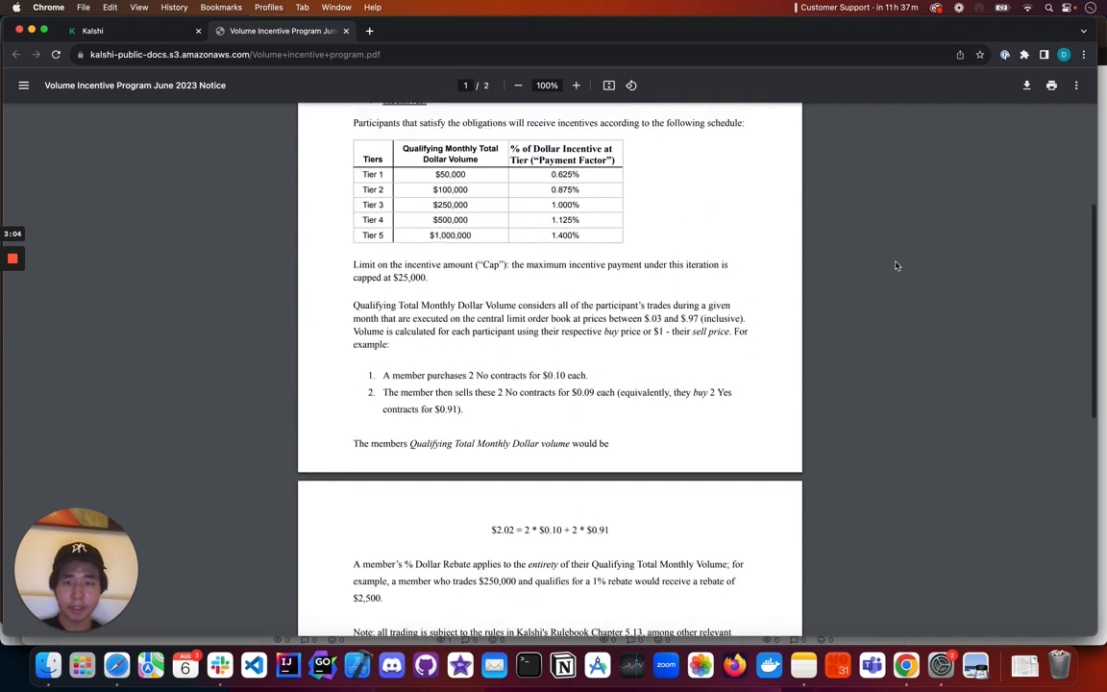
pyautogui.scroll(3)
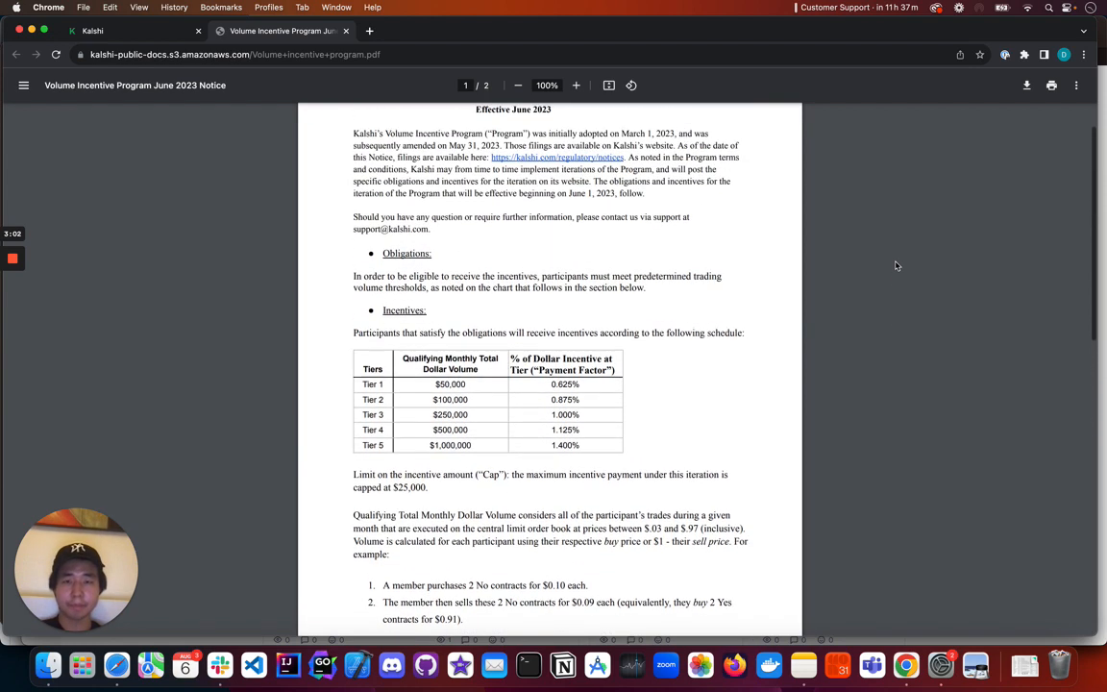
pyautogui.scroll(3)
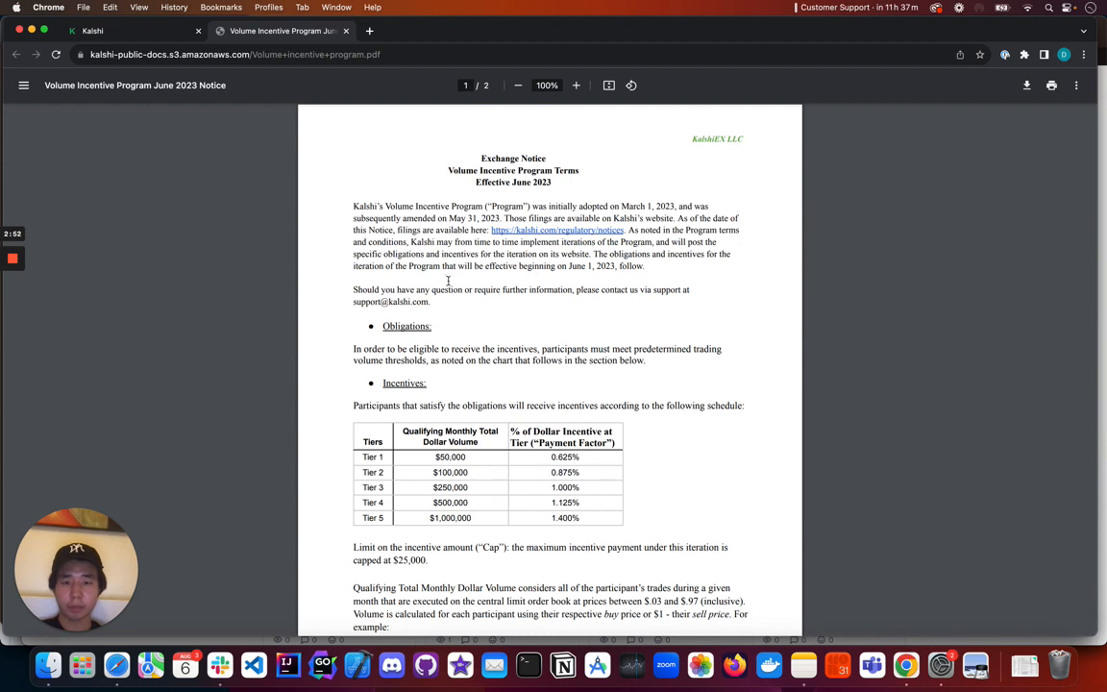
pyautogui.scroll(3)
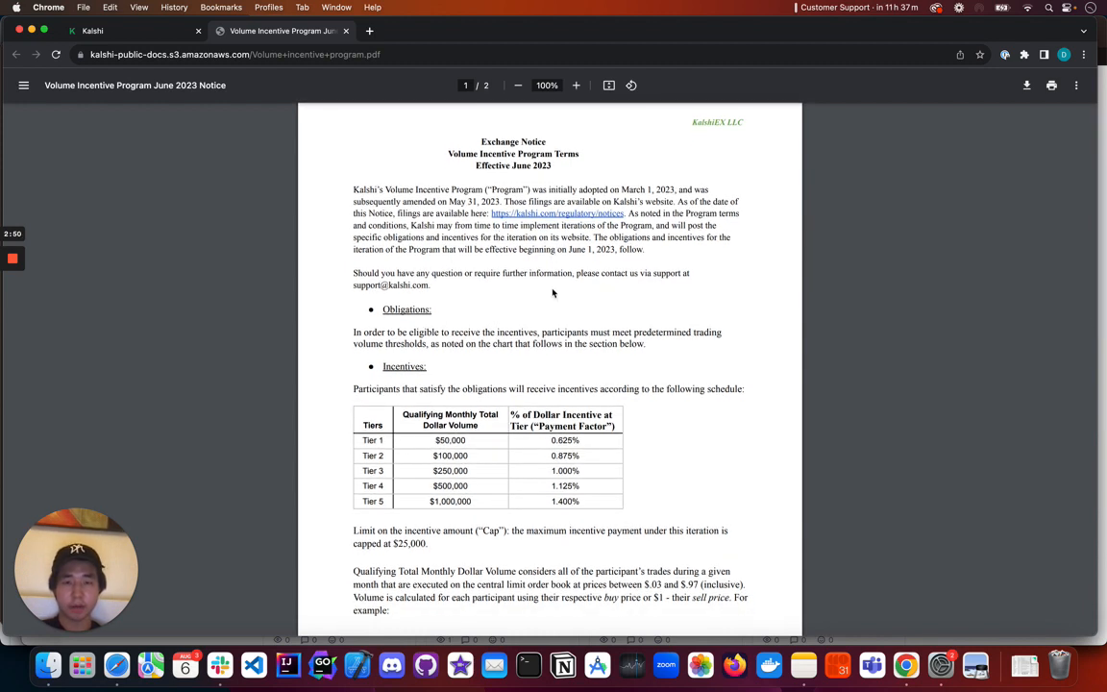
pyautogui.moveTo(471, 380)
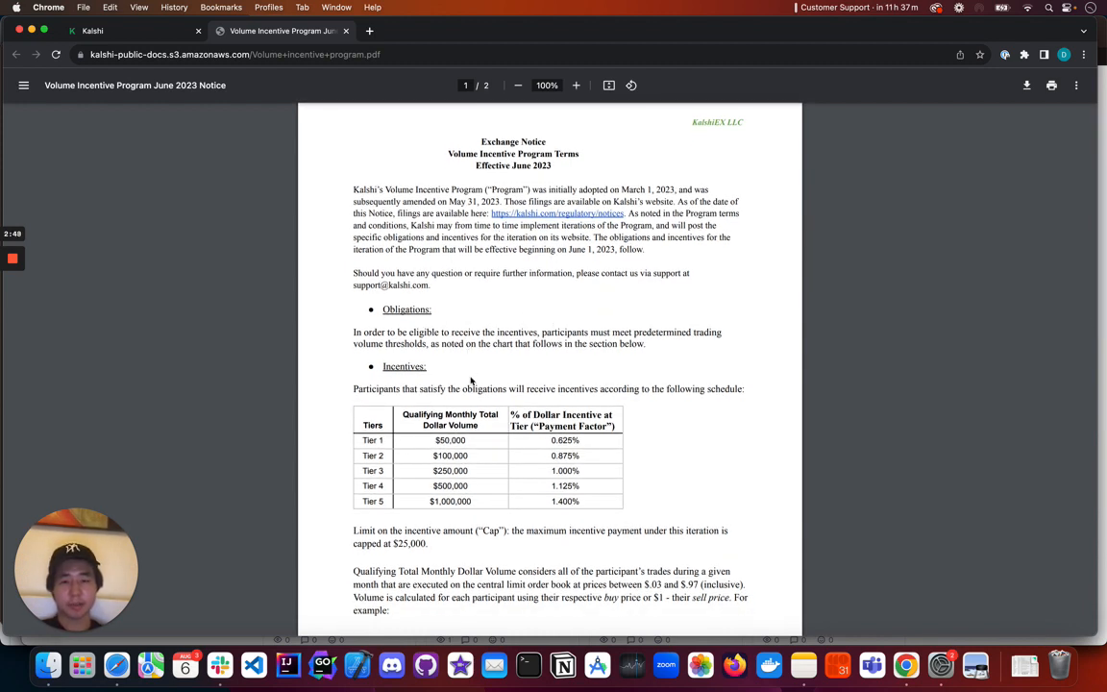